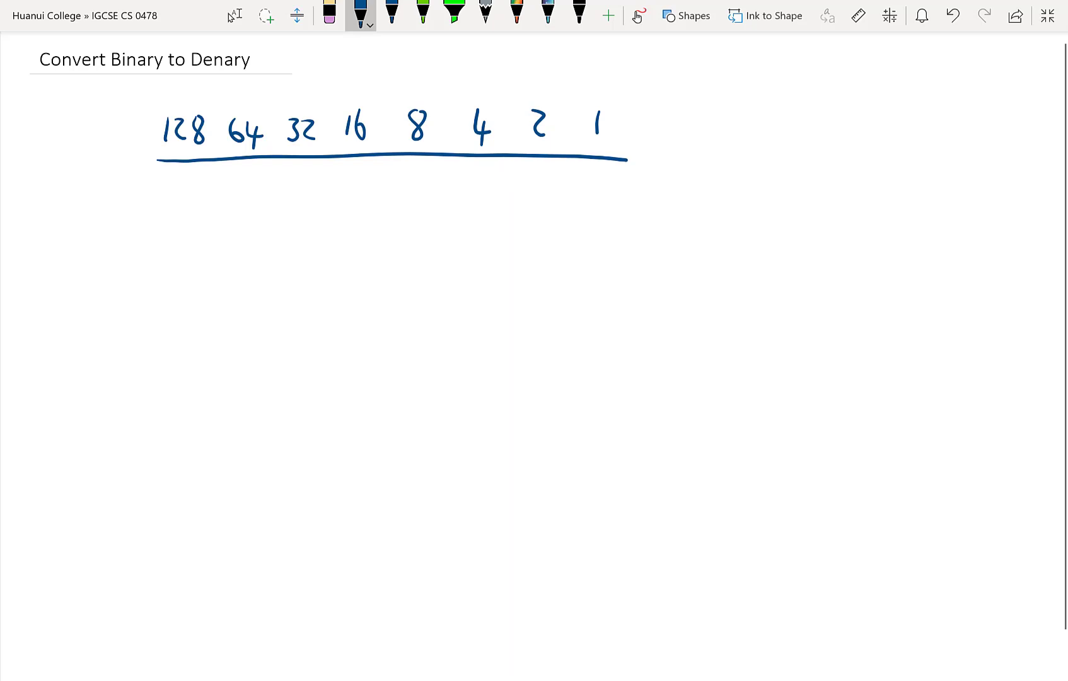
Step: Switch to the red pen and handwrite 00100100 beneath the place values 128 to 1
click(361, 14)
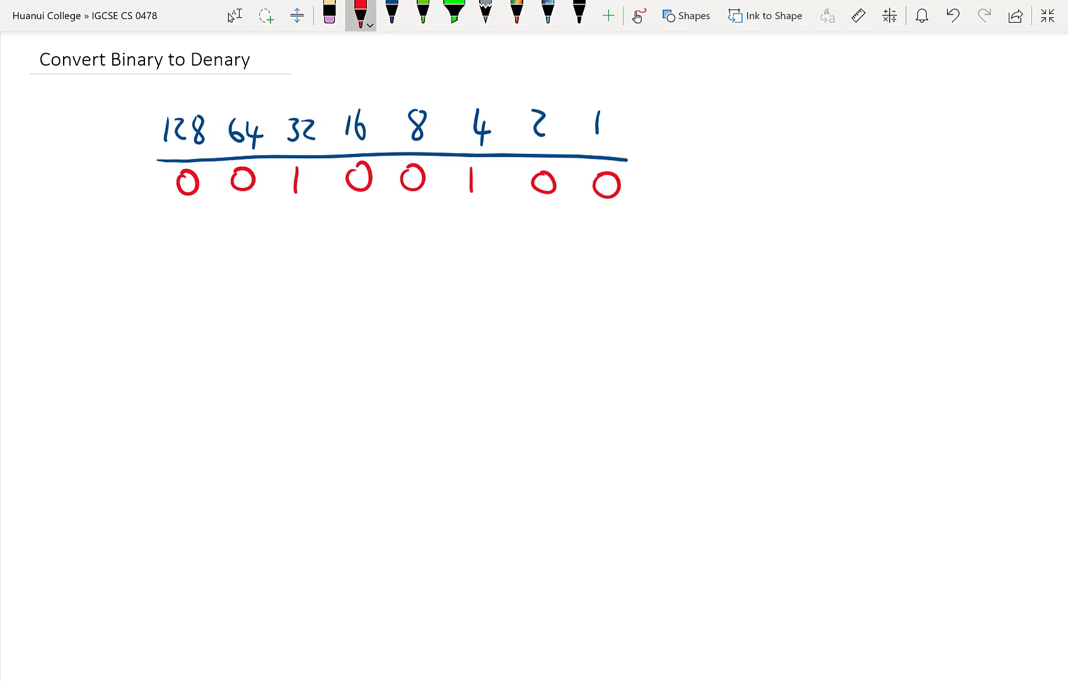
Step: Switch to black ink and circle the 32 and 4 columns with their 1 digits
click(360, 15)
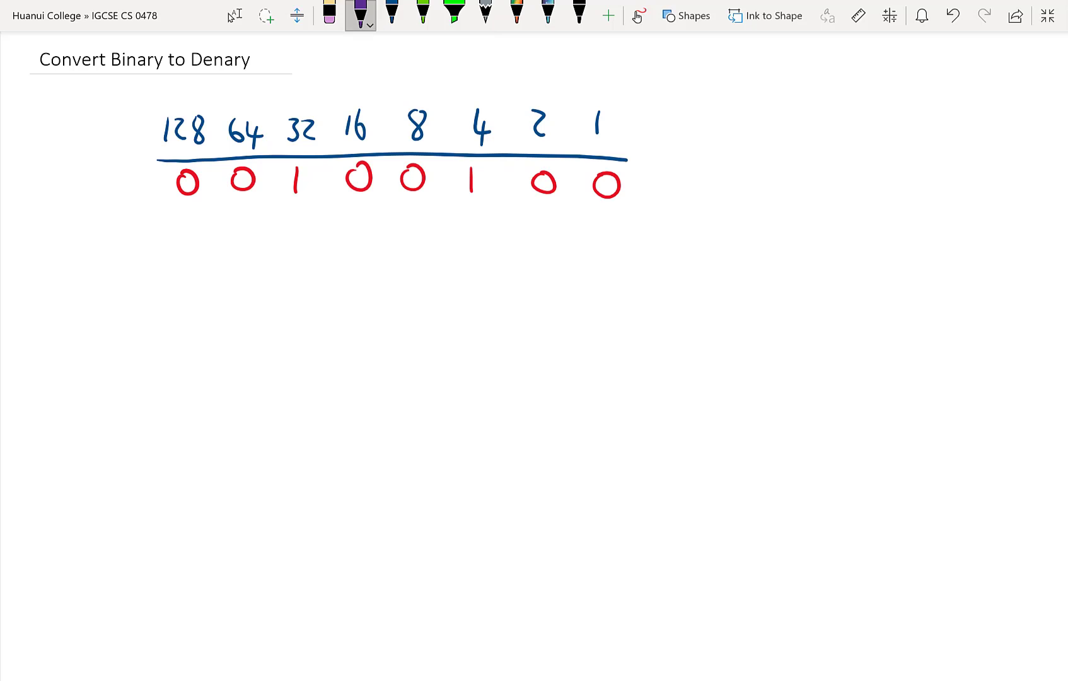
click(359, 12)
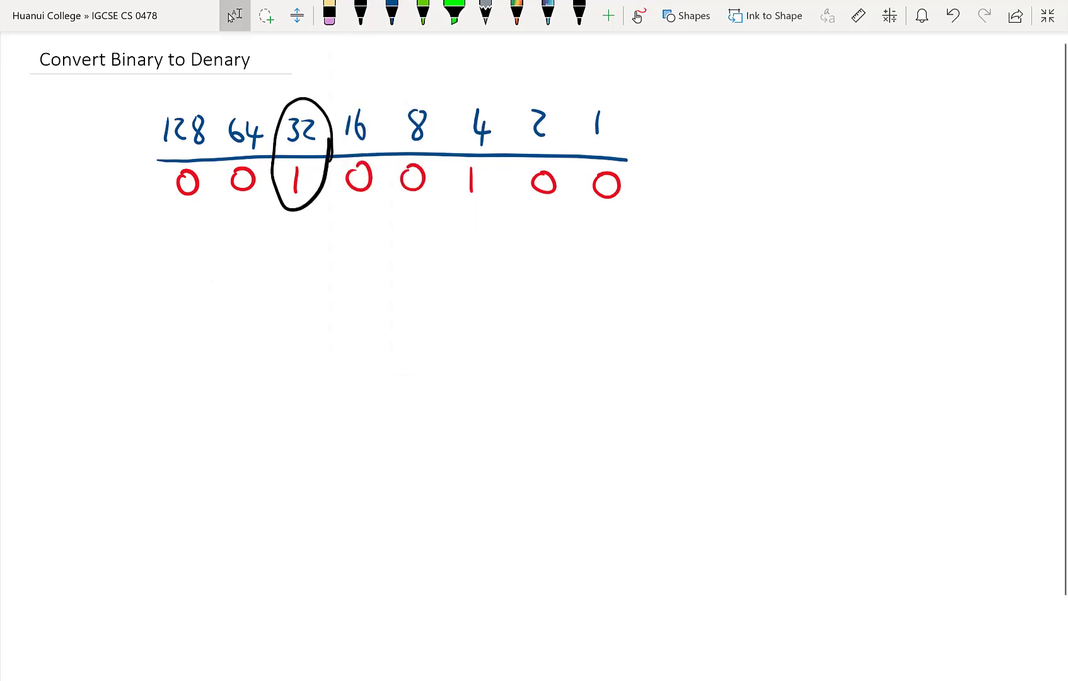
drag(463, 102, 464, 198)
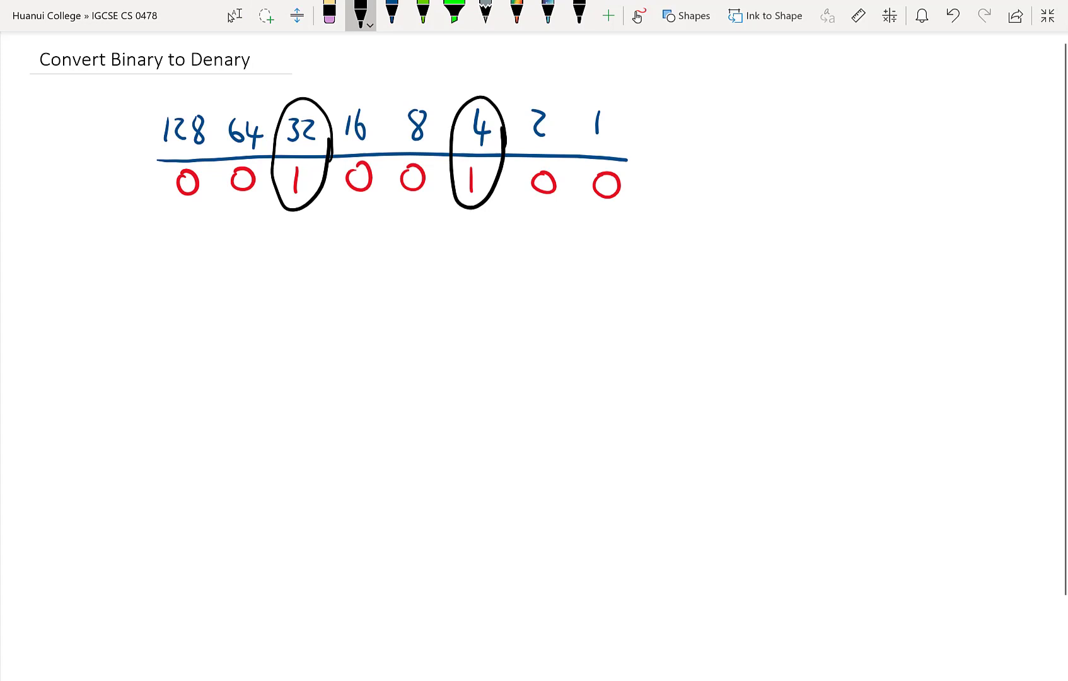